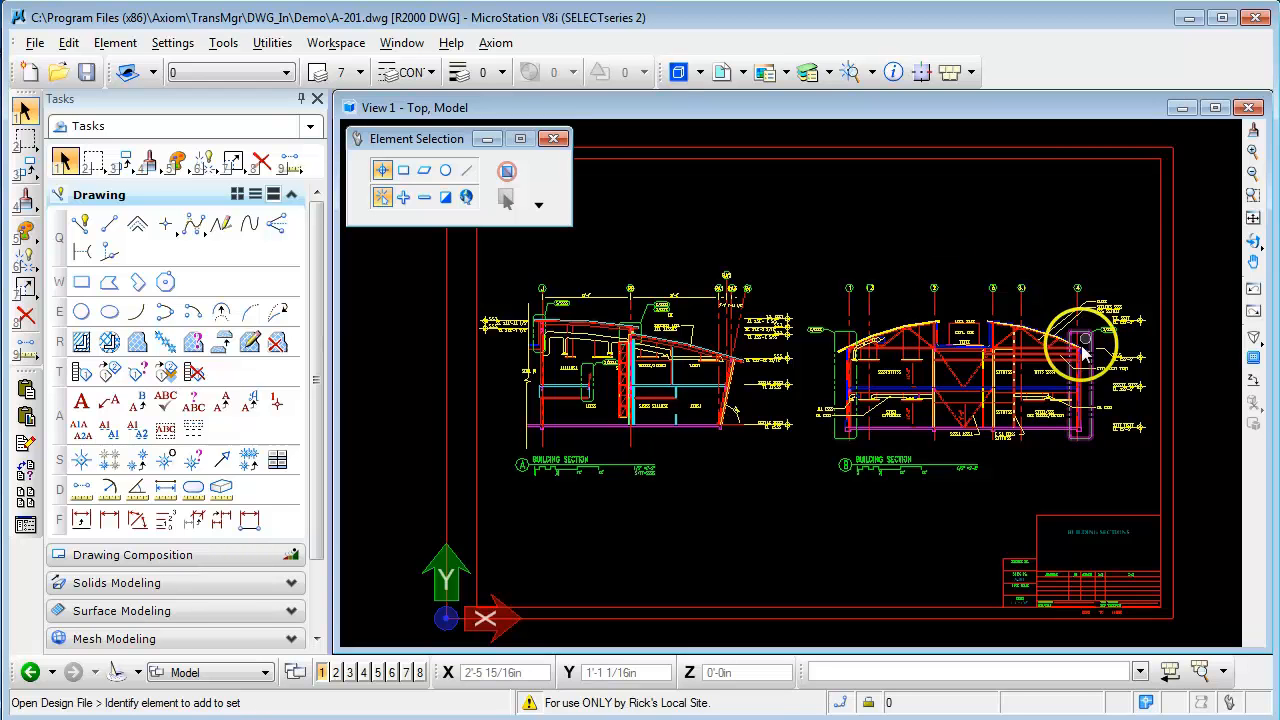
{"action": "mouse_move", "coordinate": [808, 238]}
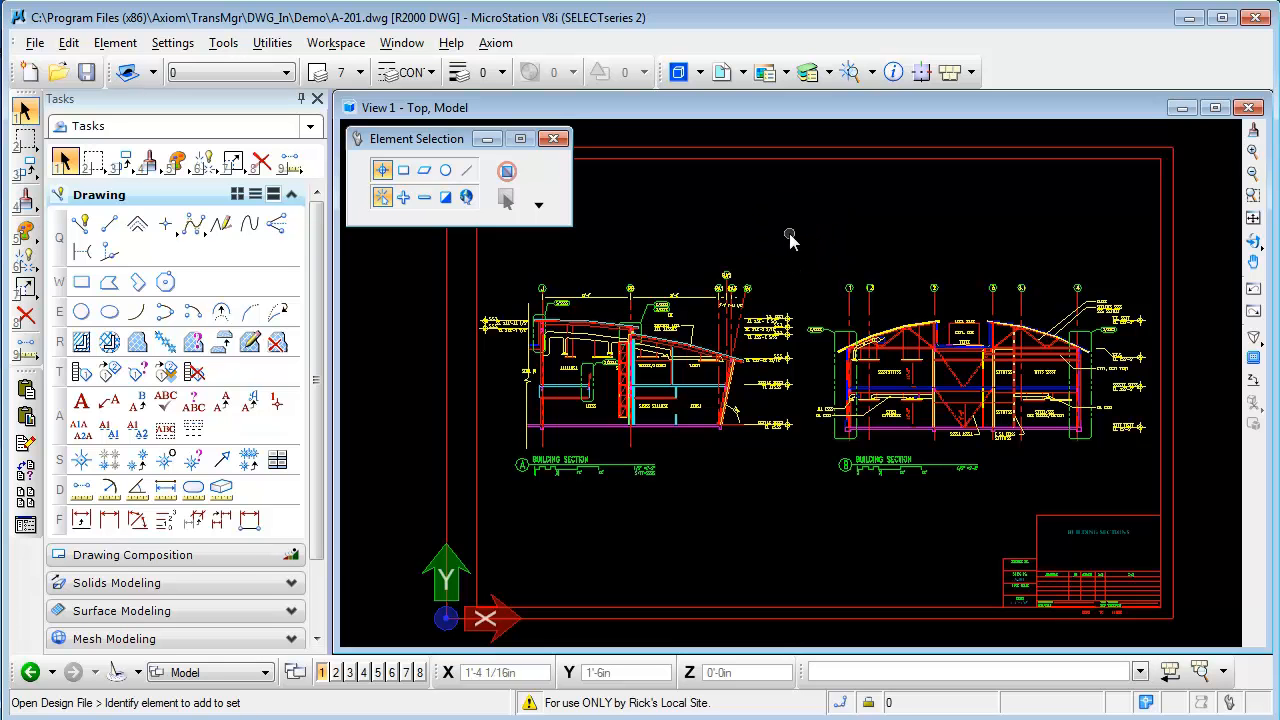
{"action": "mouse_move", "coordinate": [778, 233]}
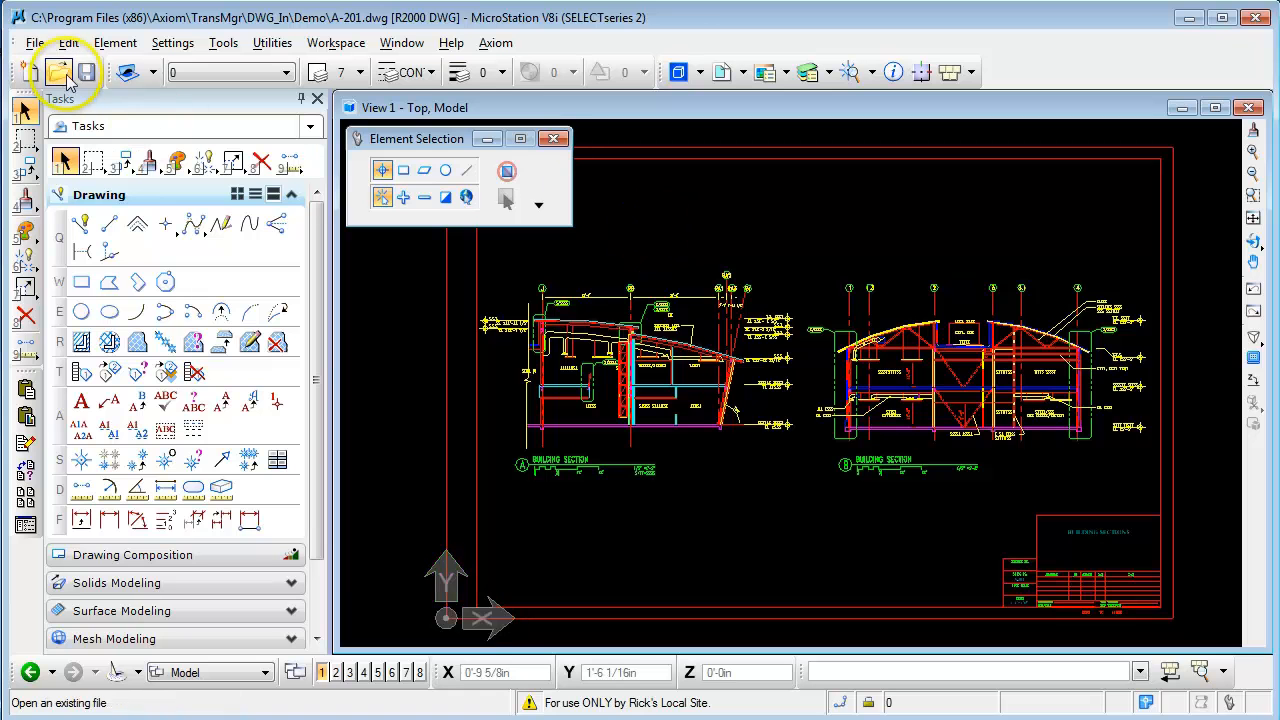
- Open the file dialog and filter the Demo folder to Autodesk DWG files only
{"action": "left_click", "coordinate": [58, 72]}
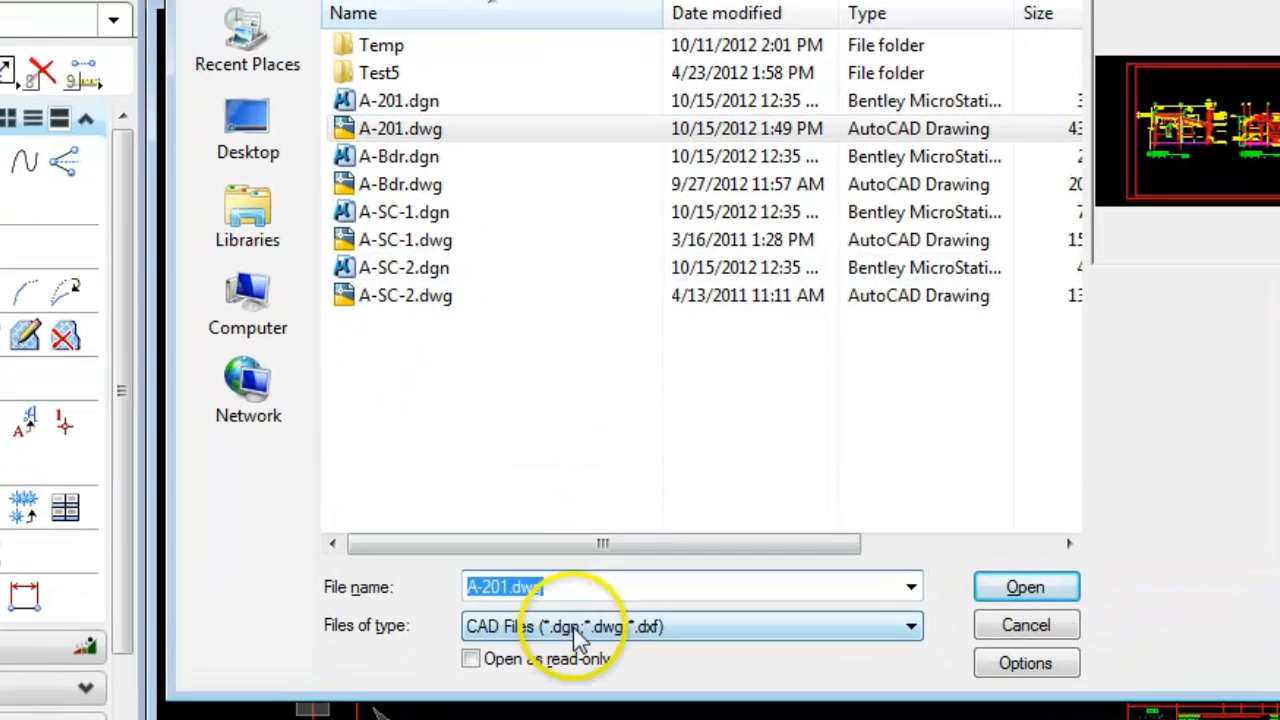
{"action": "left_click", "coordinate": [908, 626]}
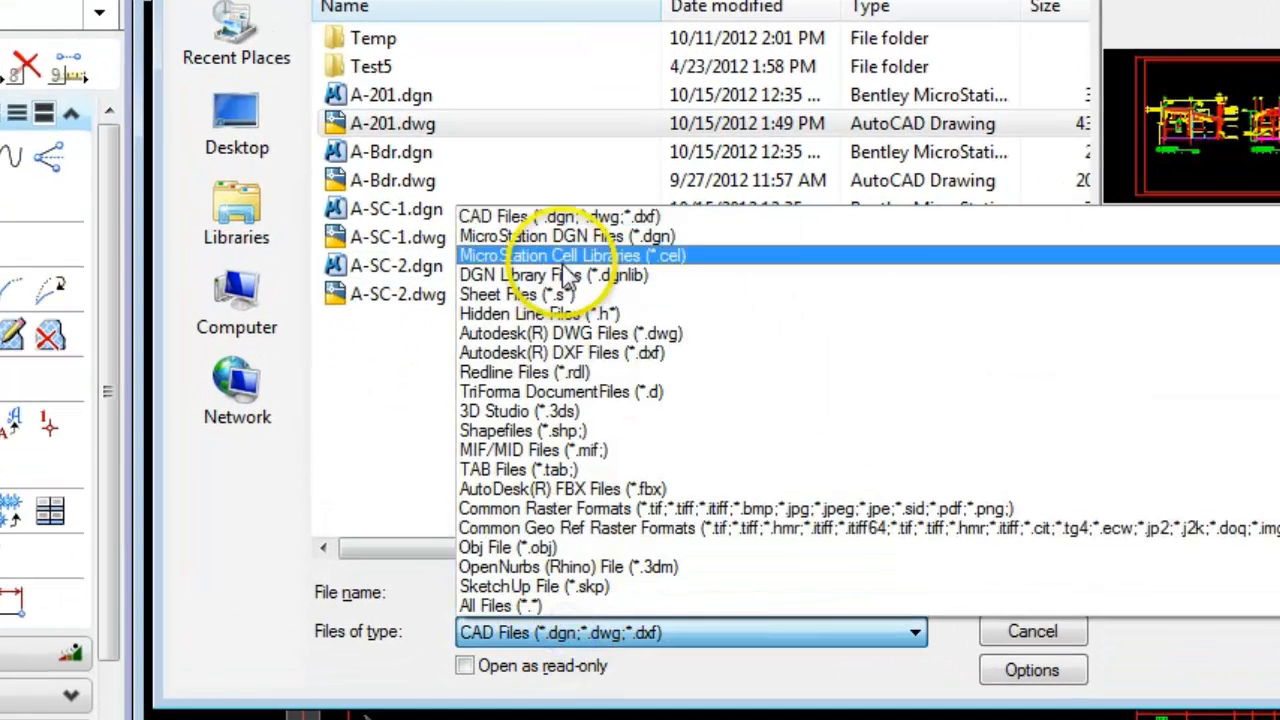
{"action": "left_click", "coordinate": [569, 333]}
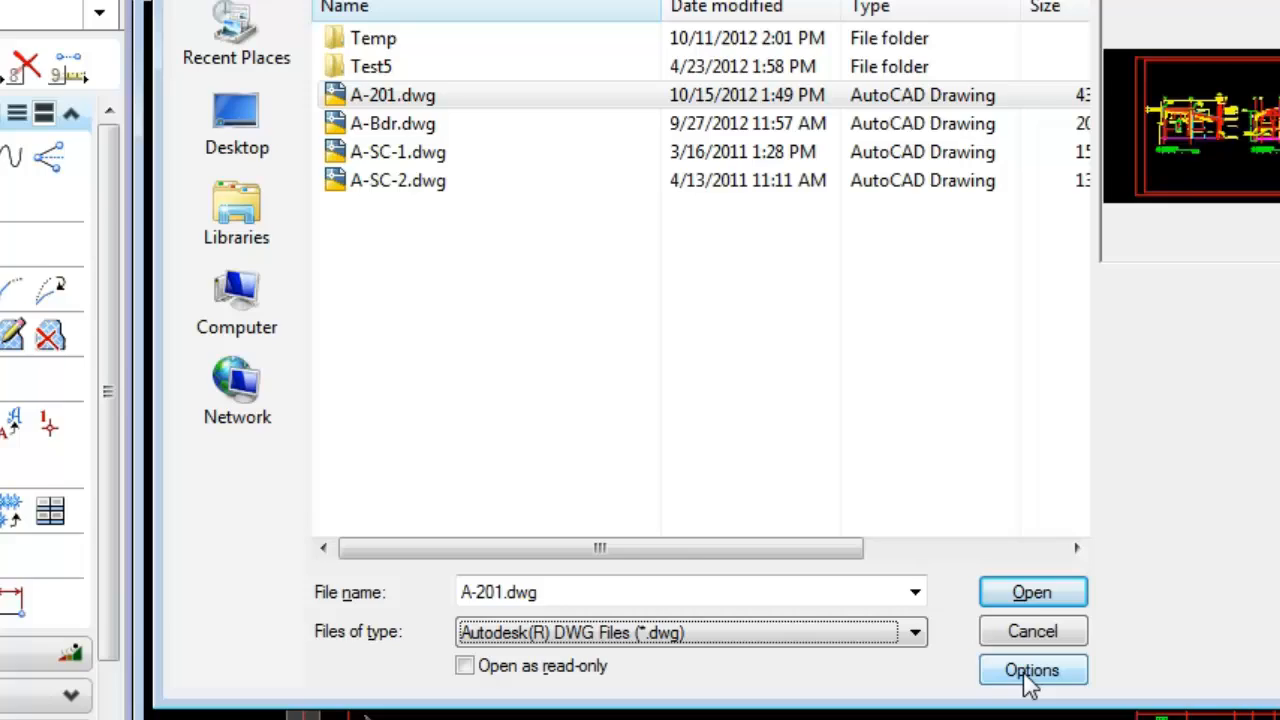
- Bring up DWG Open Options from the Open dialog's Options button
{"action": "left_click", "coordinate": [1033, 669]}
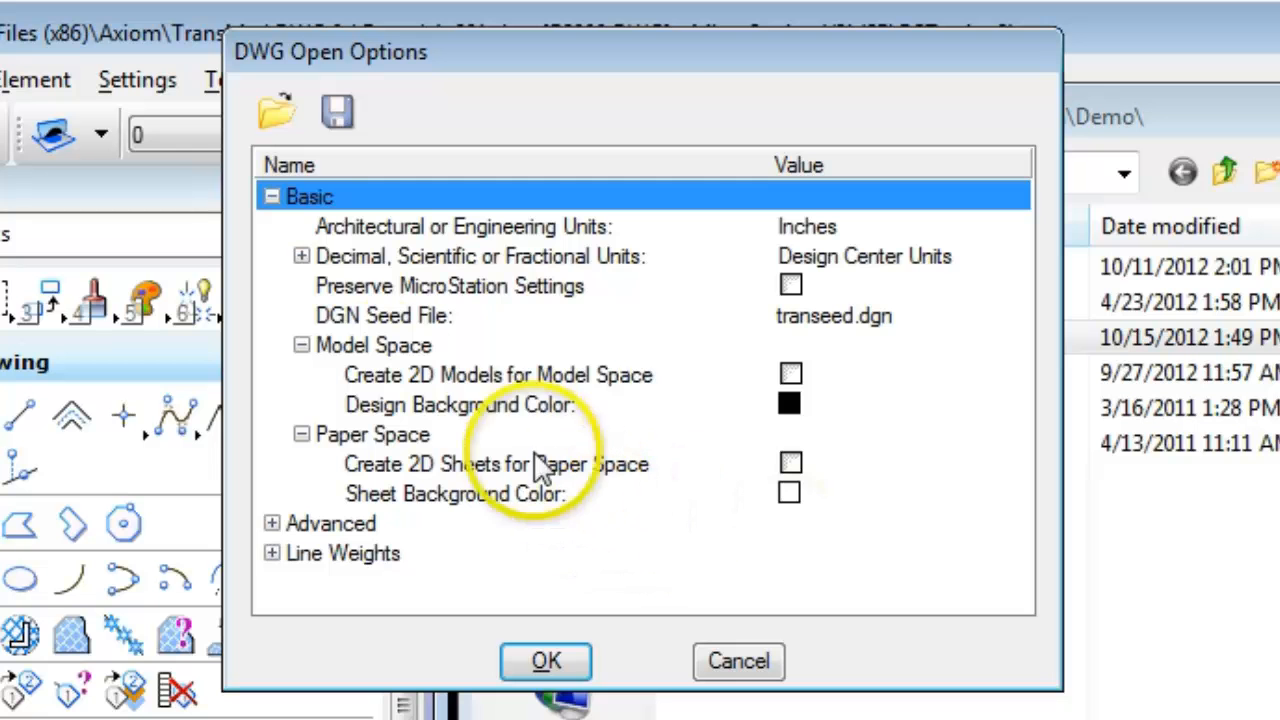
{"action": "mouse_move", "coordinate": [325, 240]}
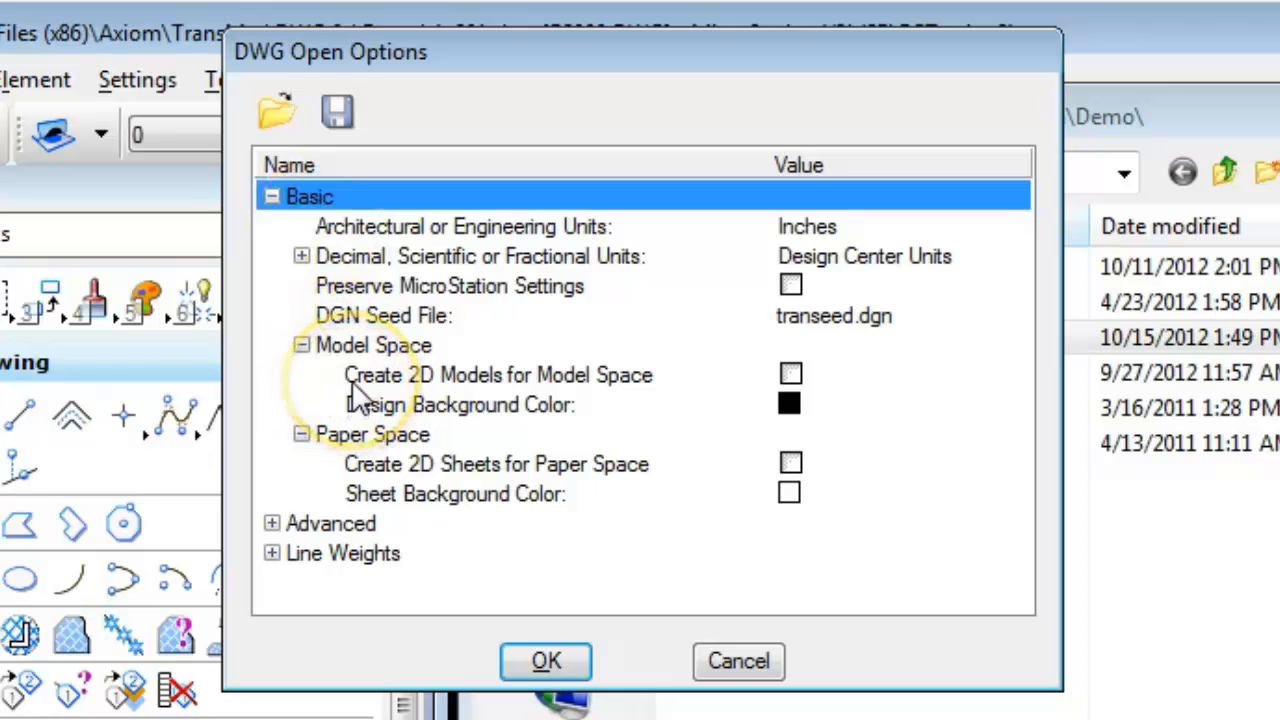
{"action": "mouse_move", "coordinate": [355, 450]}
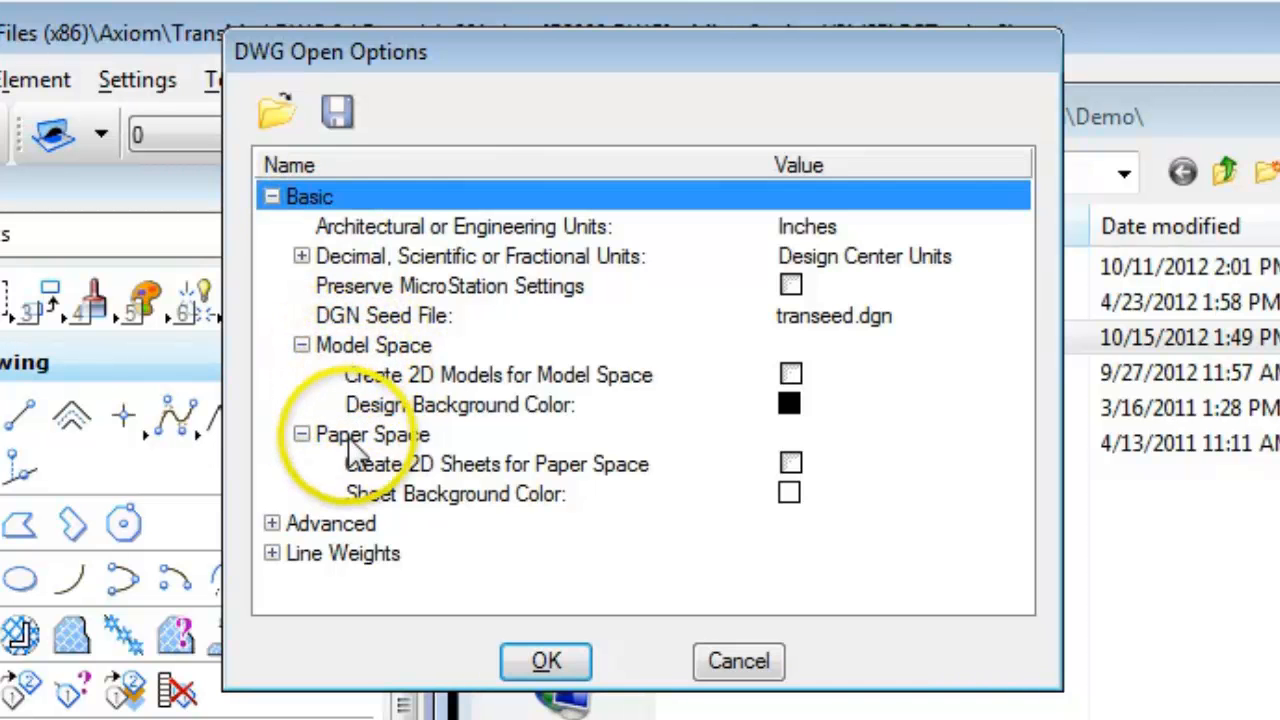
{"action": "mouse_move", "coordinate": [350, 450]}
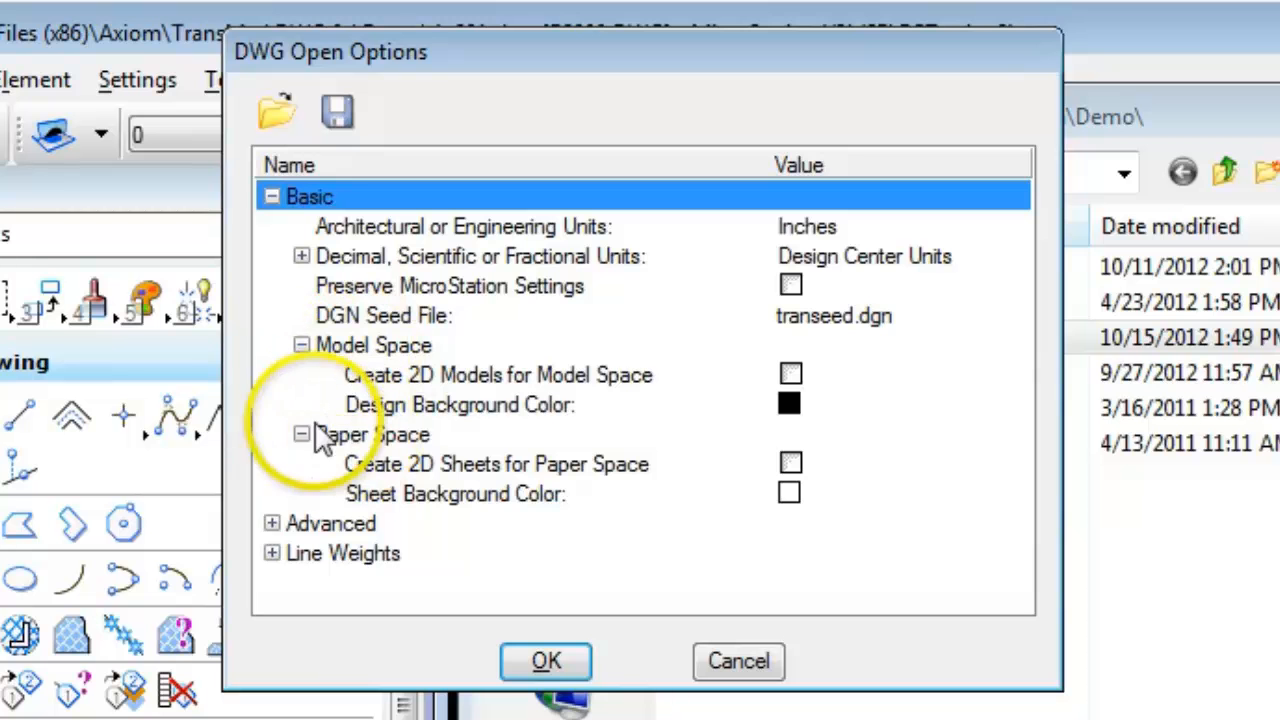
{"action": "mouse_move", "coordinate": [385, 385]}
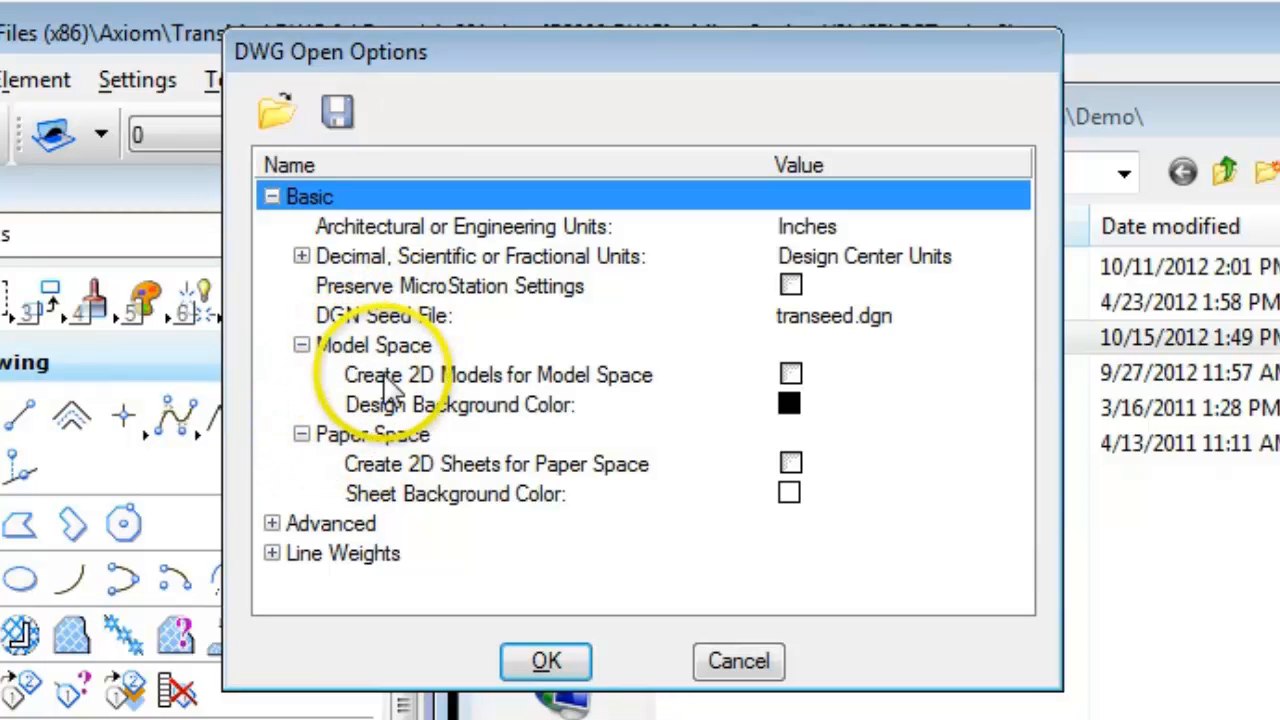
{"action": "mouse_move", "coordinate": [680, 390]}
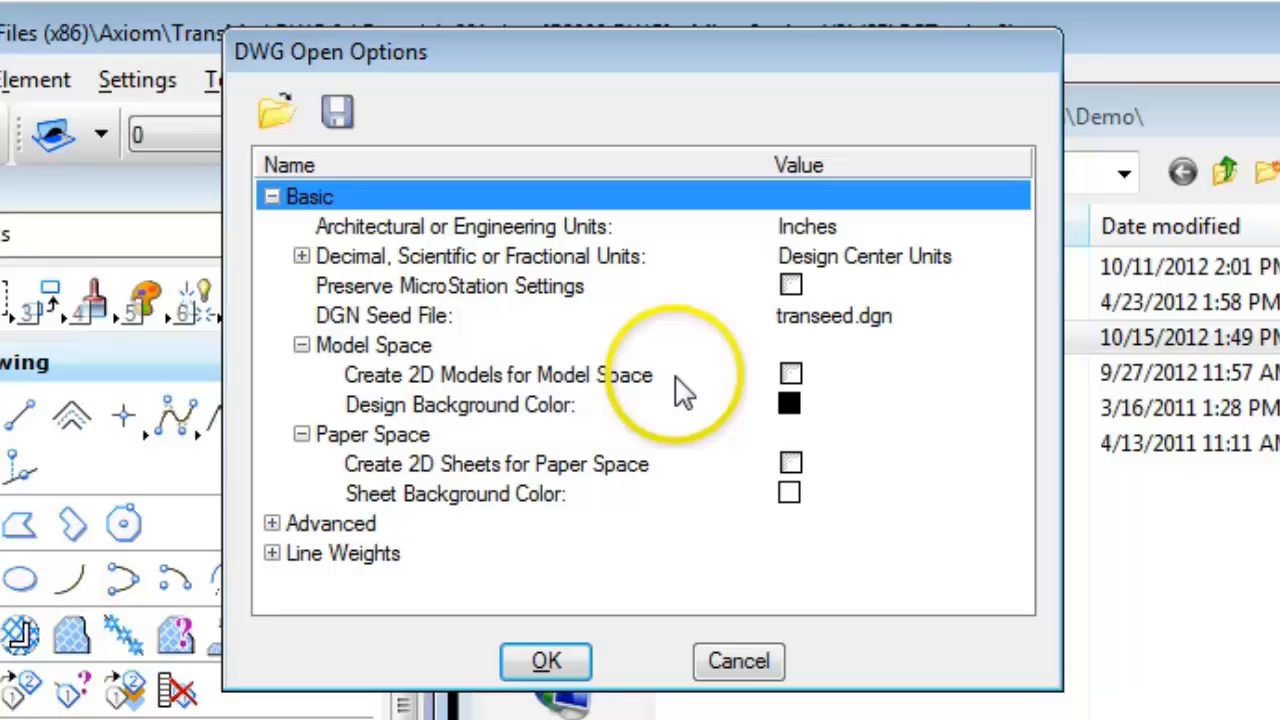
{"action": "mouse_move", "coordinate": [790, 390]}
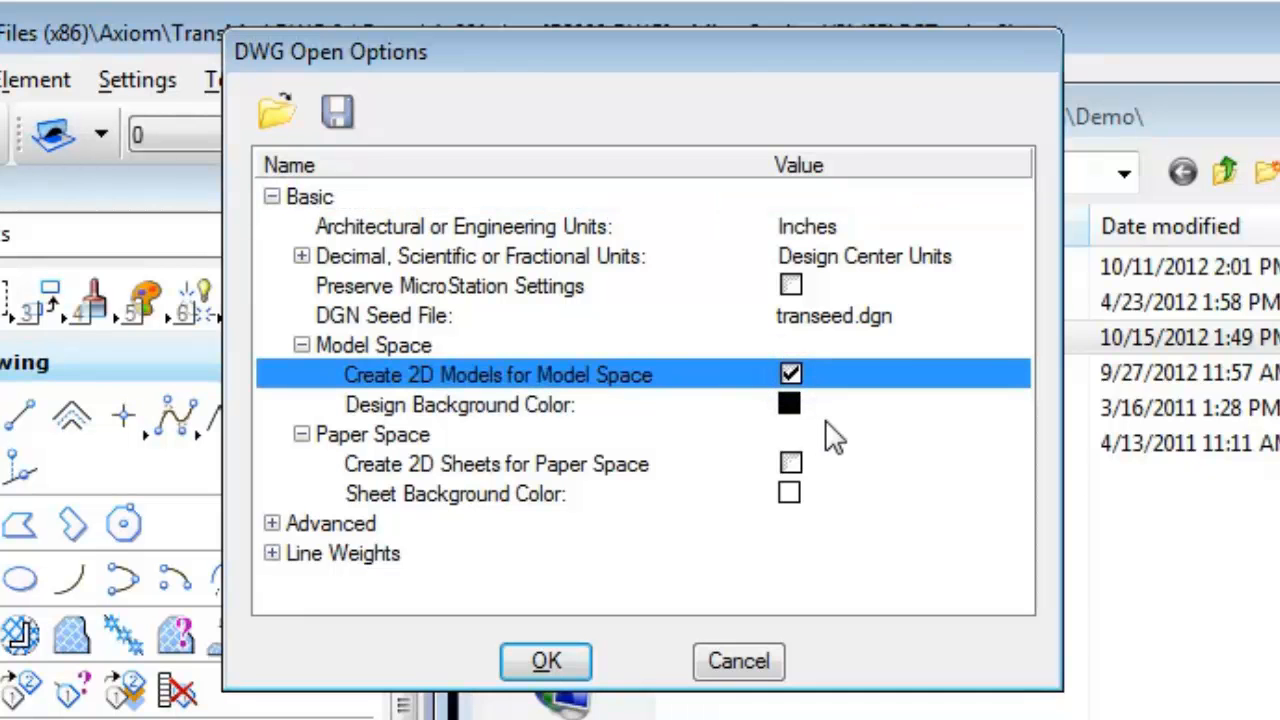
{"action": "mouse_move", "coordinate": [975, 550]}
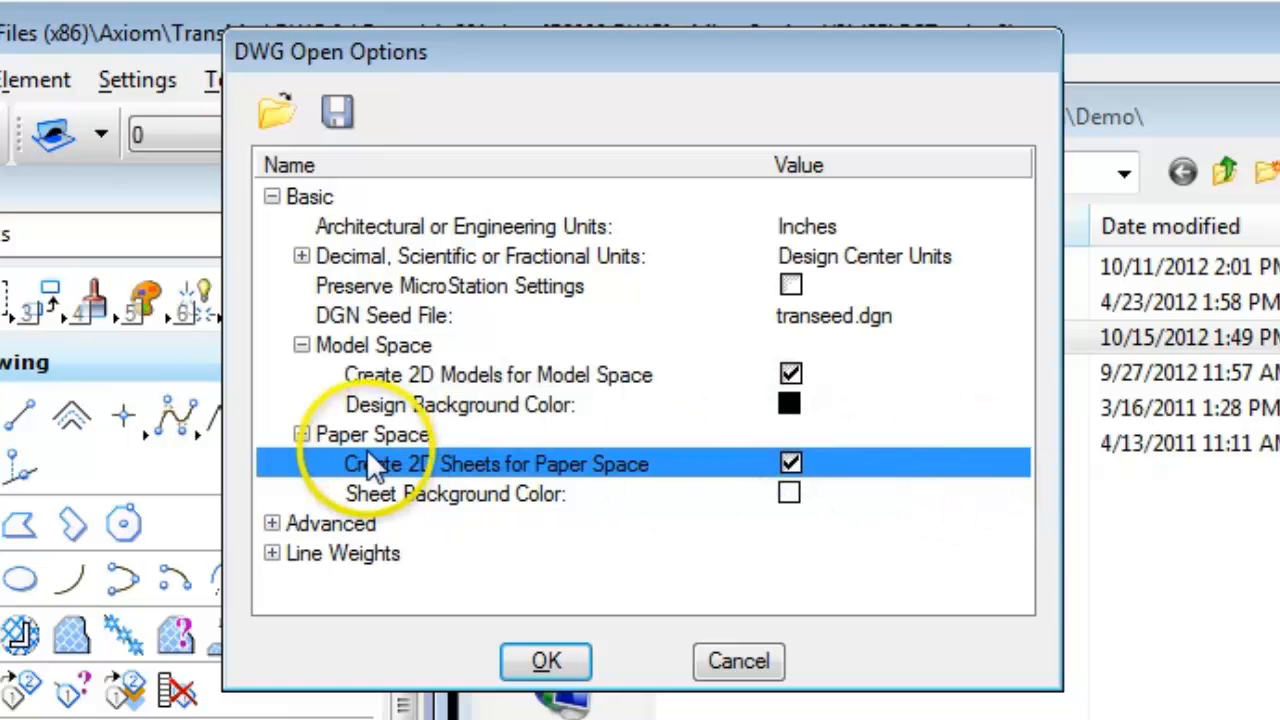
{"action": "mouse_move", "coordinate": [895, 455]}
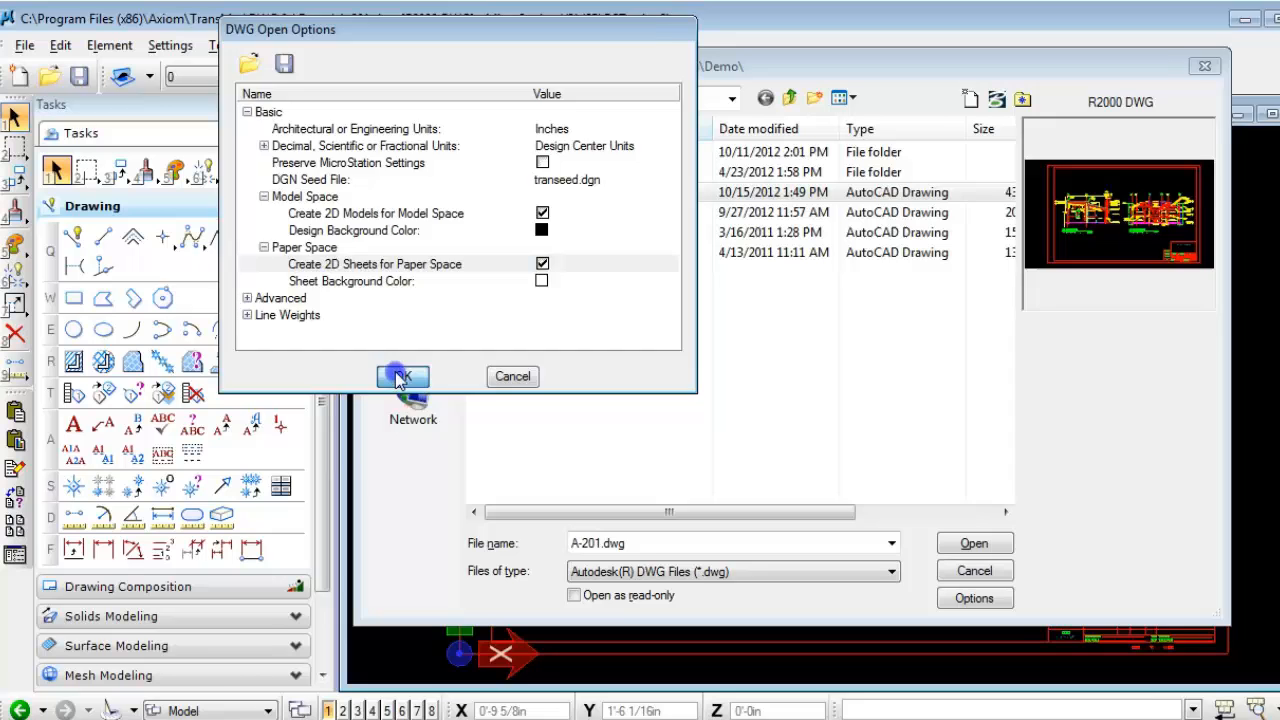
- Accept the 2D model and sheet options and open A-201.dwg
{"action": "left_click", "coordinate": [401, 376]}
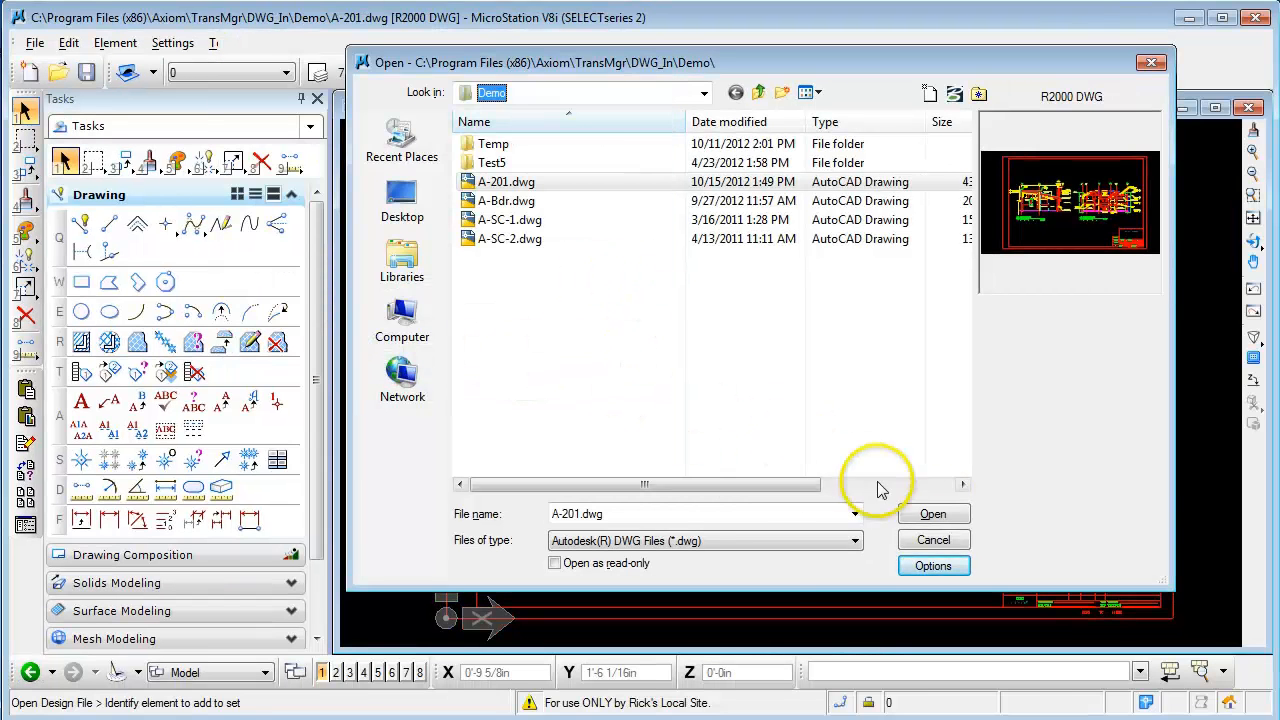
{"action": "left_click", "coordinate": [932, 513]}
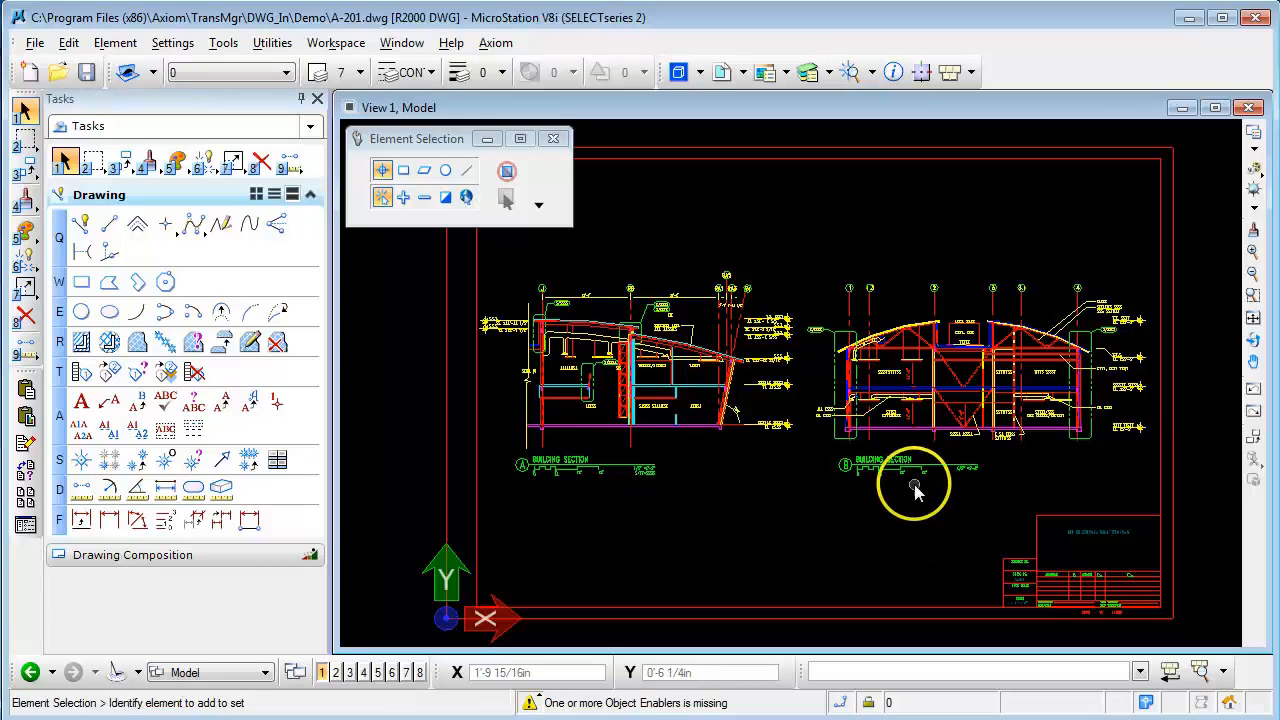
{"action": "mouse_move", "coordinate": [793, 520]}
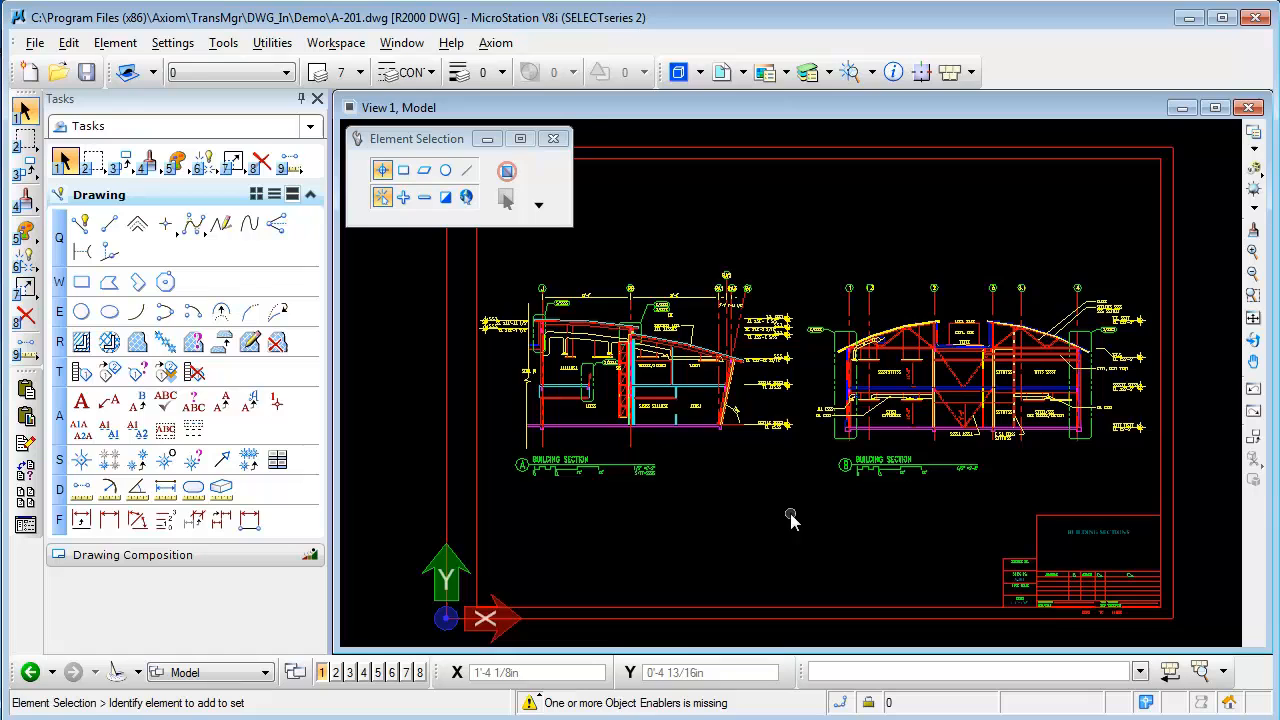